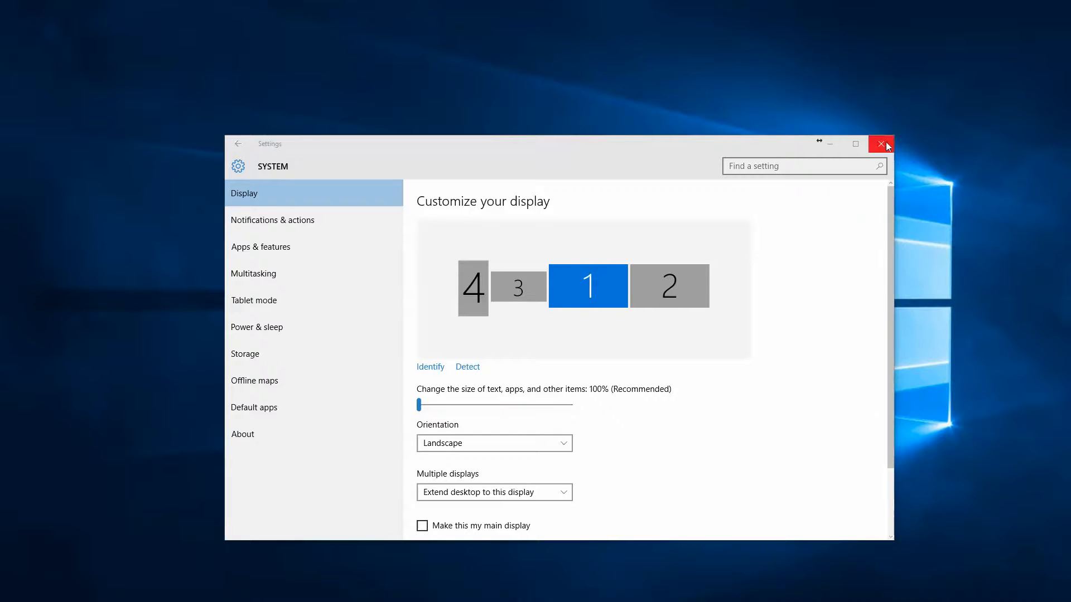
# Close the Windows display settings, leaving the desktop visible.
pyautogui.click(881, 144)
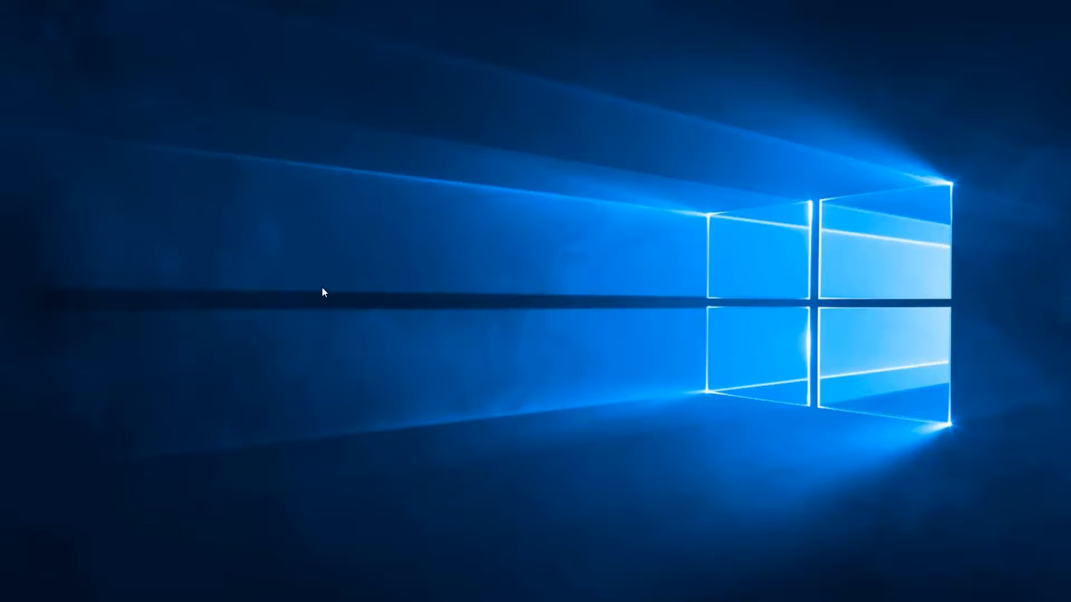
pyautogui.moveTo(304, 342)
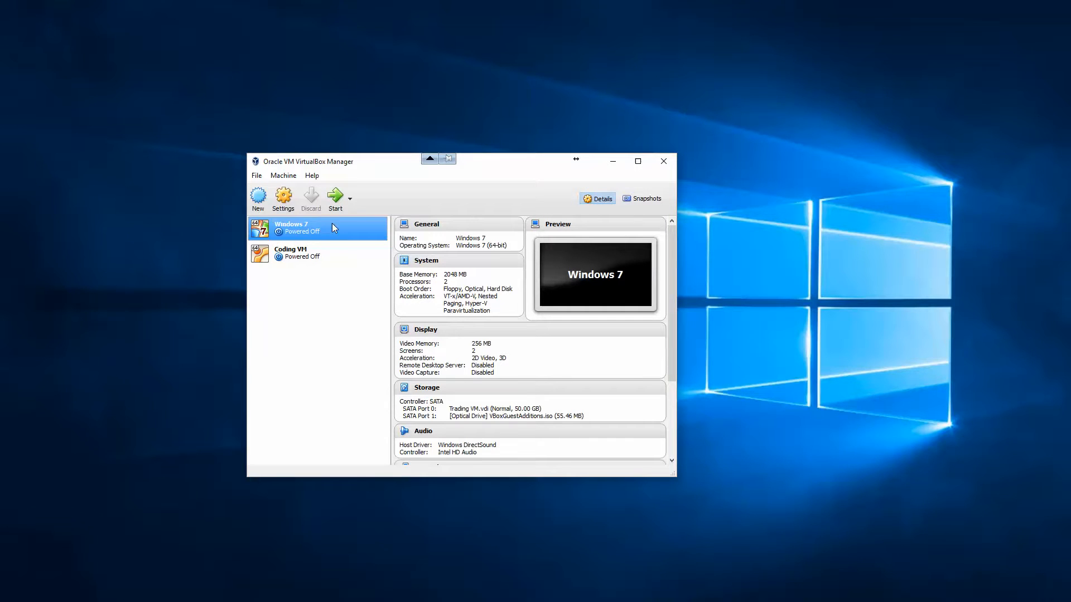
pyautogui.moveTo(311, 232)
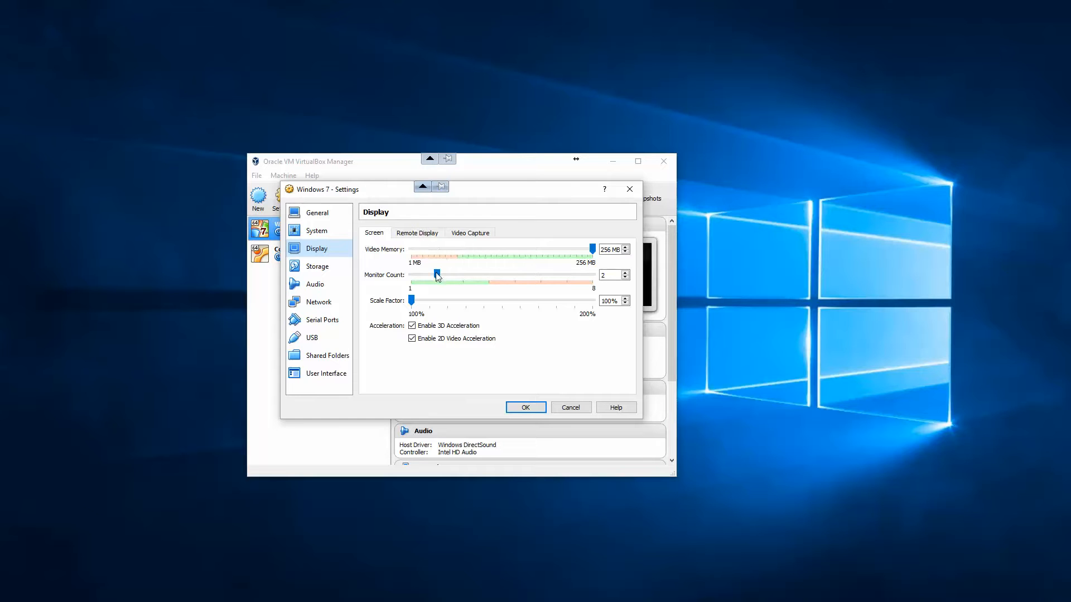
pyautogui.moveTo(447, 254)
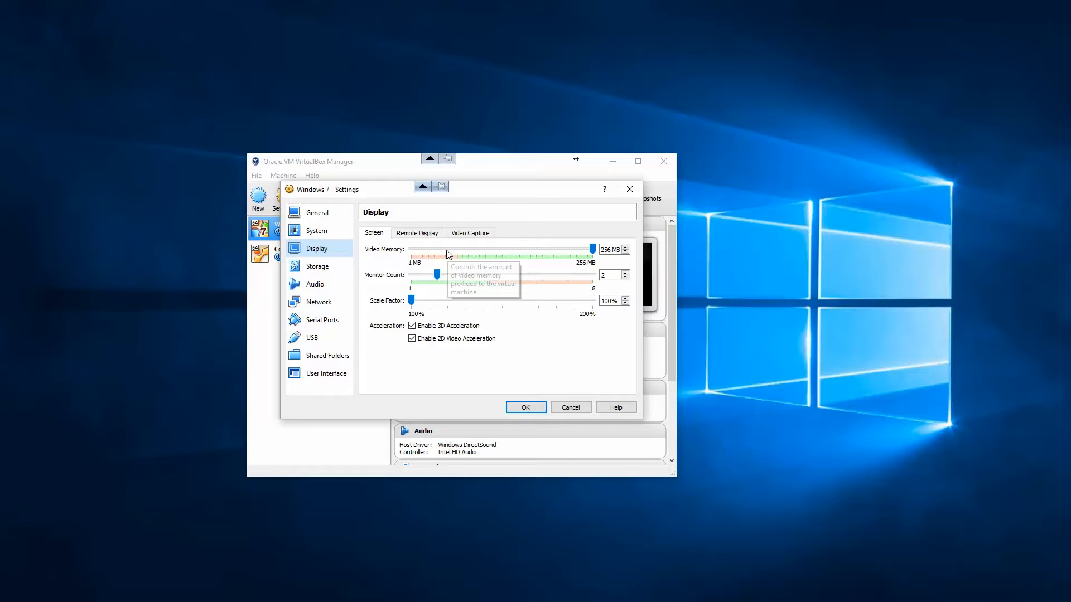
pyautogui.moveTo(422, 272)
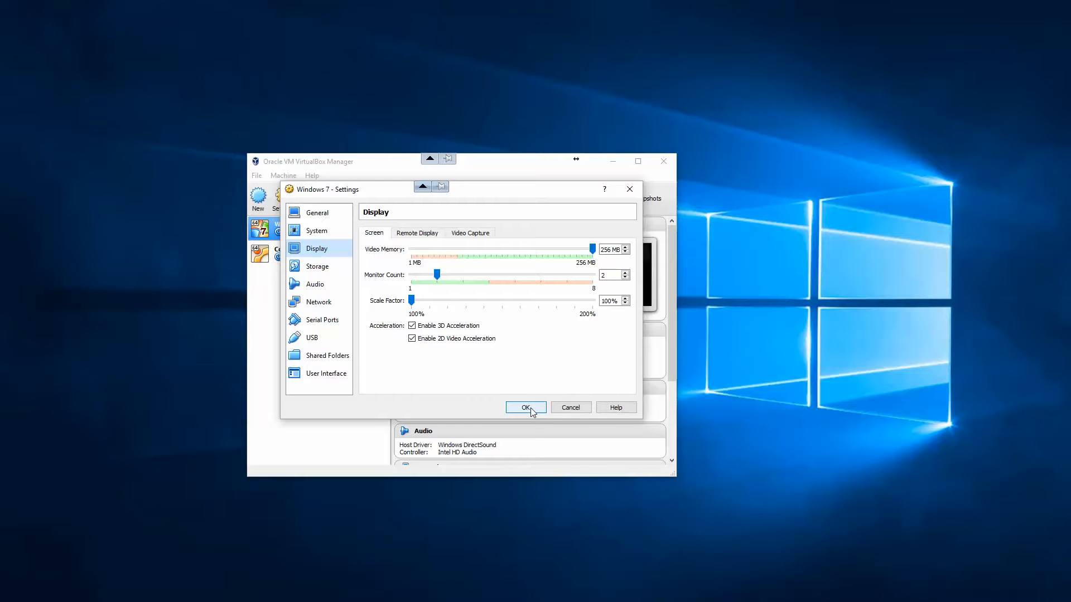
# Save the Windows 7 machine's display settings at two monitors and 256 MB video memory.
pyautogui.click(525, 407)
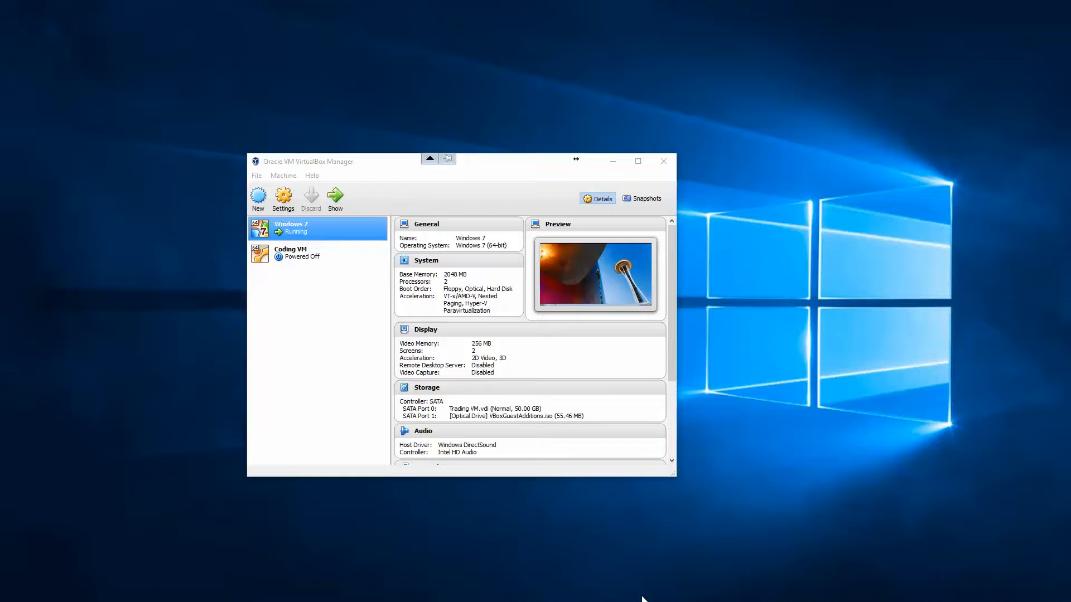
# Bring up the running Windows 7 virtual machine's windows, one per virtual screen.
pyautogui.click(334, 198)
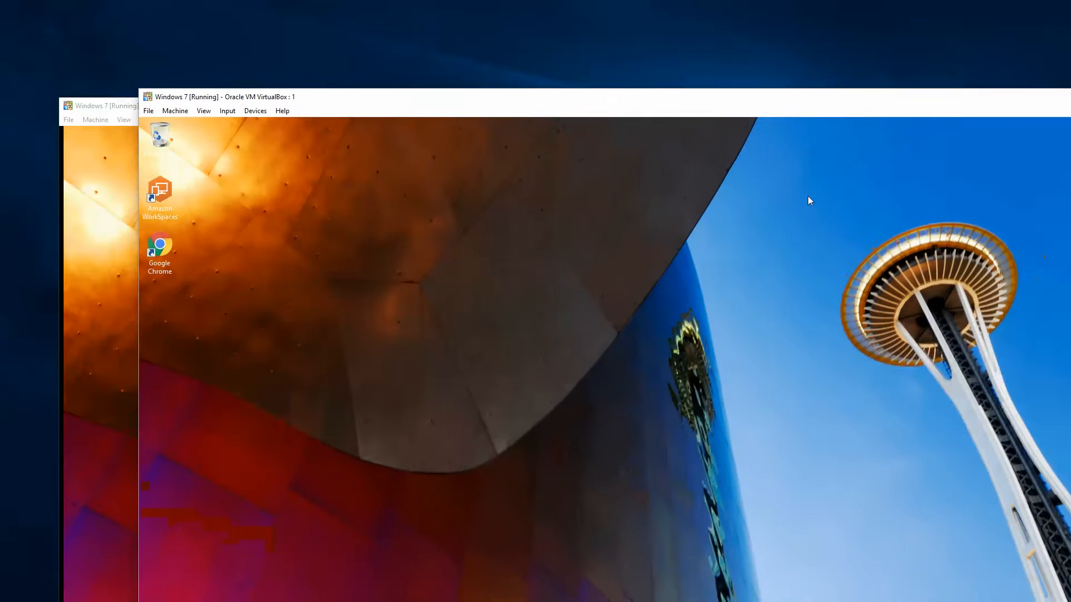
pyautogui.moveTo(508, 115)
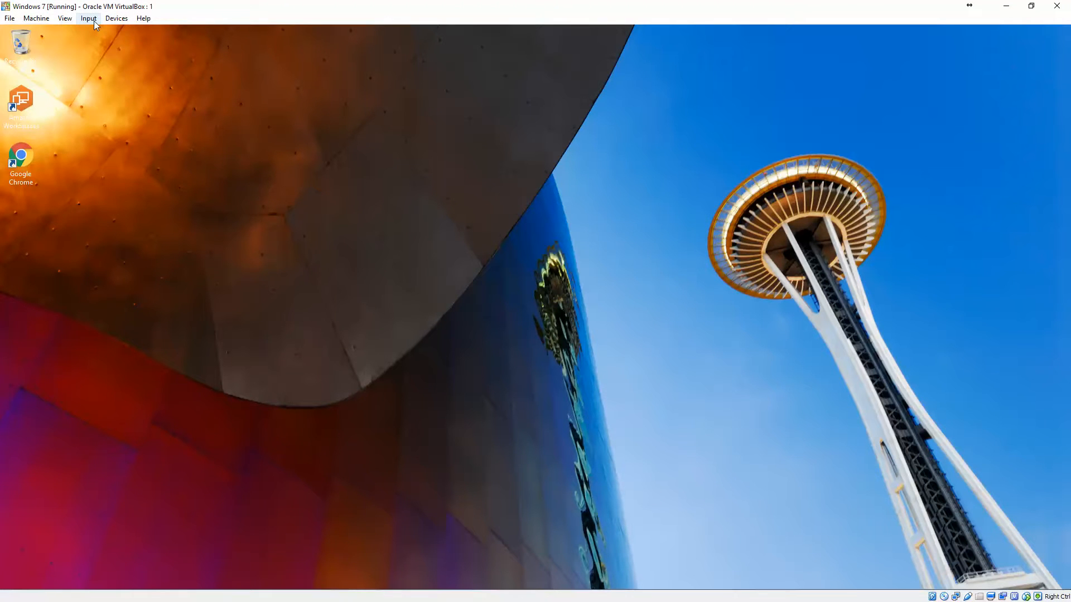
# Show the Windows 7 [Running] : 1 window so the guest desktop fills the screen.
pyautogui.click(65, 18)
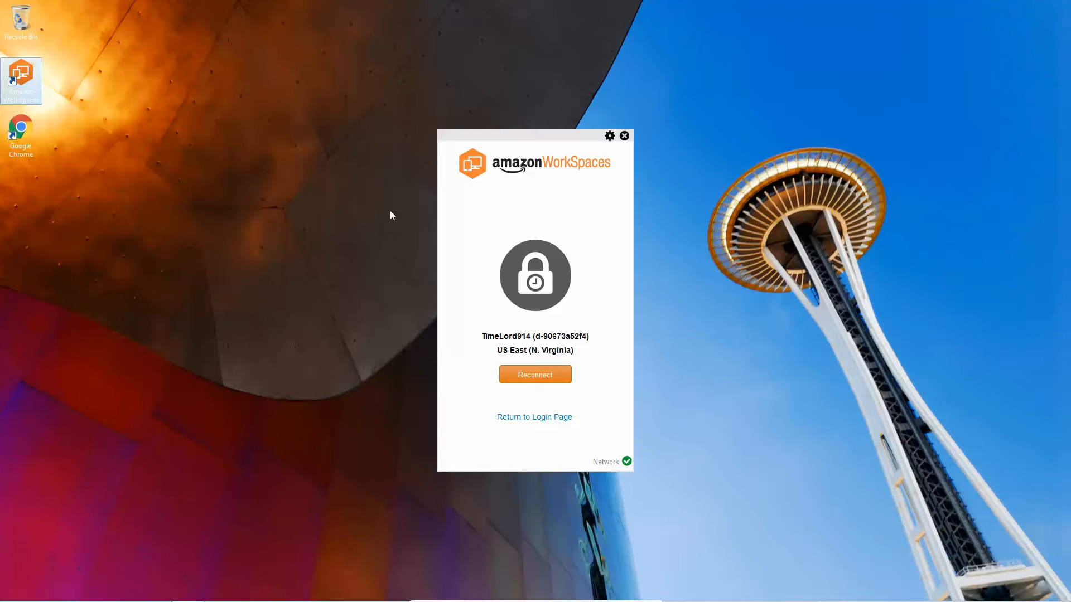
pyautogui.moveTo(656, 342)
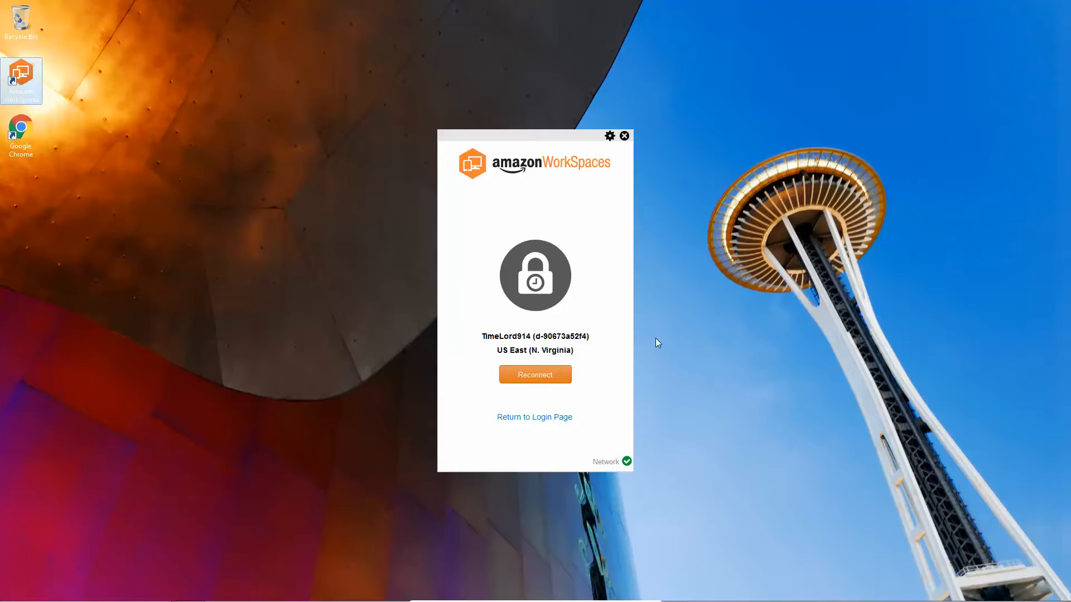
# Reconnect the locked Amazon WorkSpaces session so the remote trading desktop appears.
pyautogui.click(535, 374)
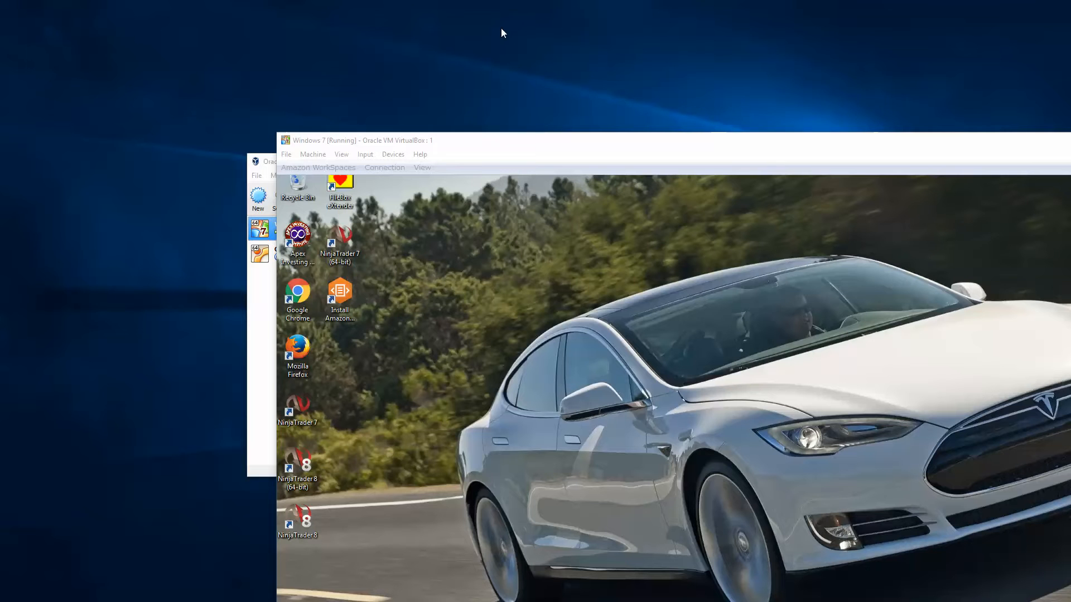
# Maximize the VM window and bring up the View menu's display mode choices.
pyautogui.click(1030, 140)
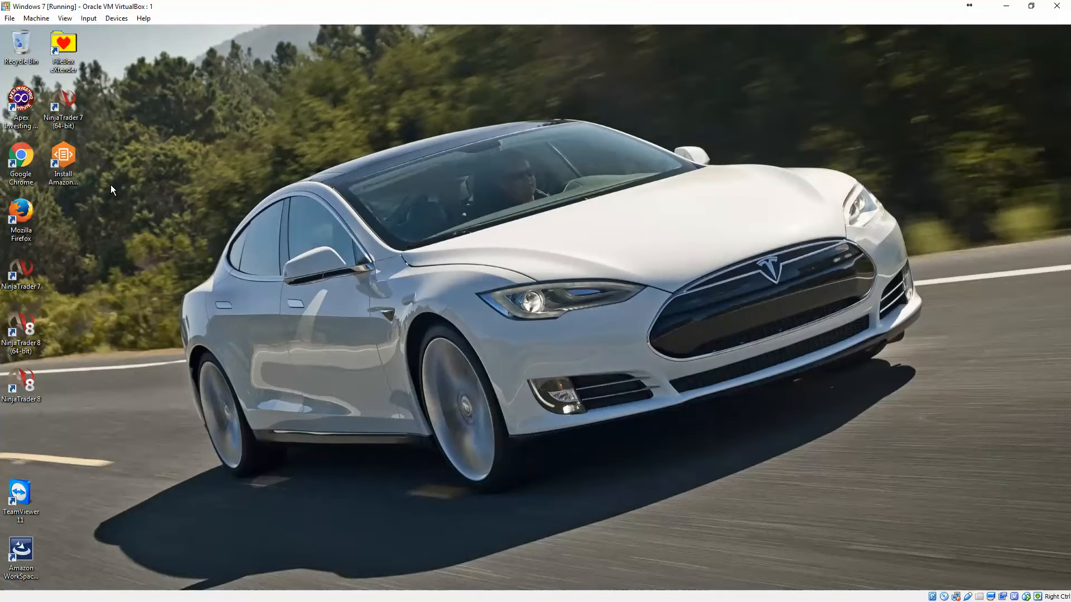
pyautogui.click(65, 19)
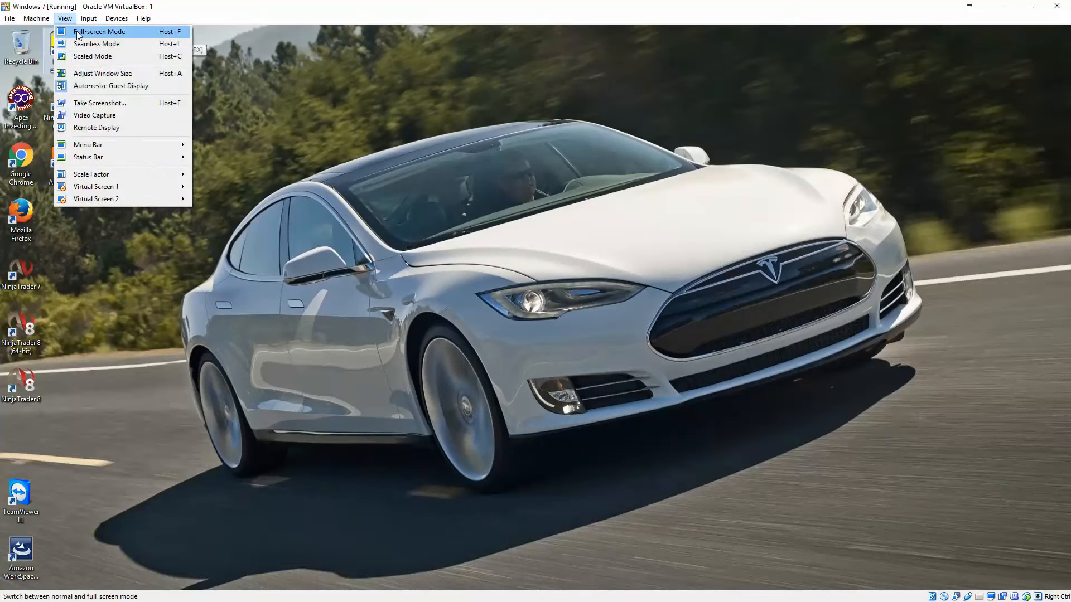